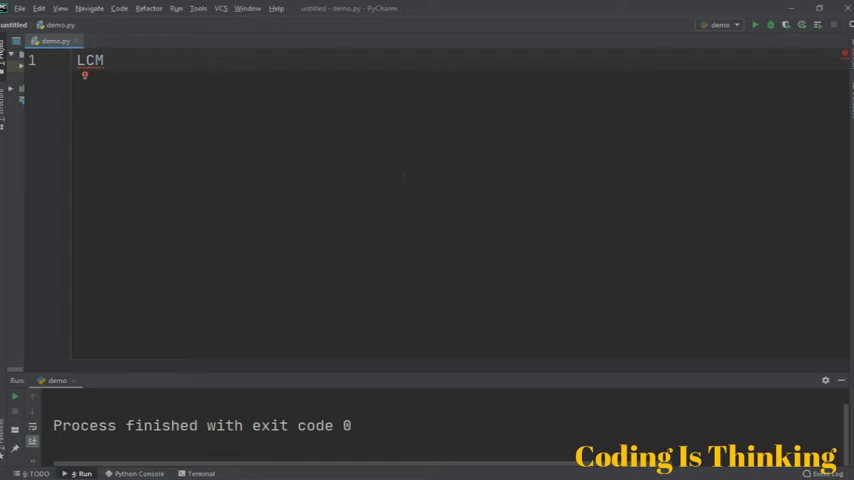
# Step: Replace the placeholder word LCM on line 1 with '# least common multiple'
pyautogui.doubleClick(90, 60)
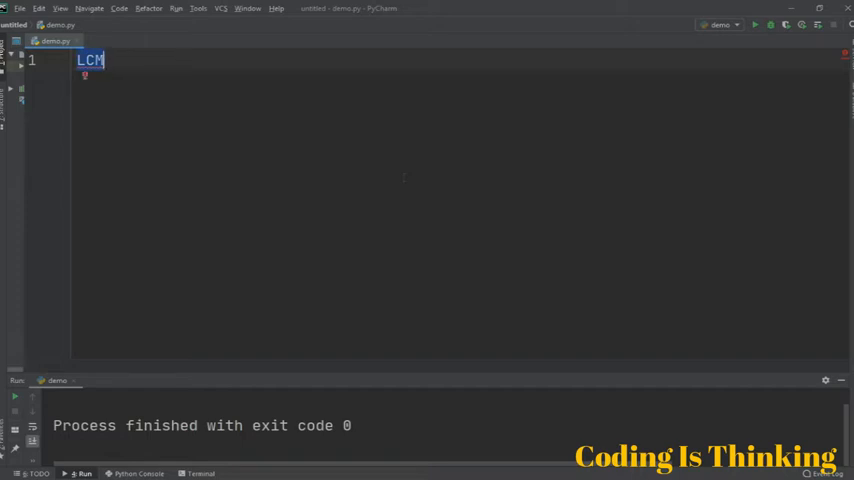
pyautogui.press('Delete')
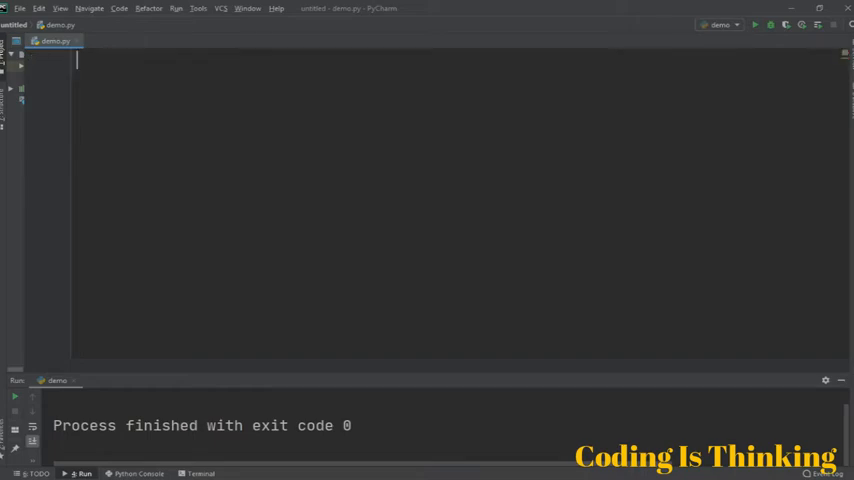
pyautogui.write('# least common mult')
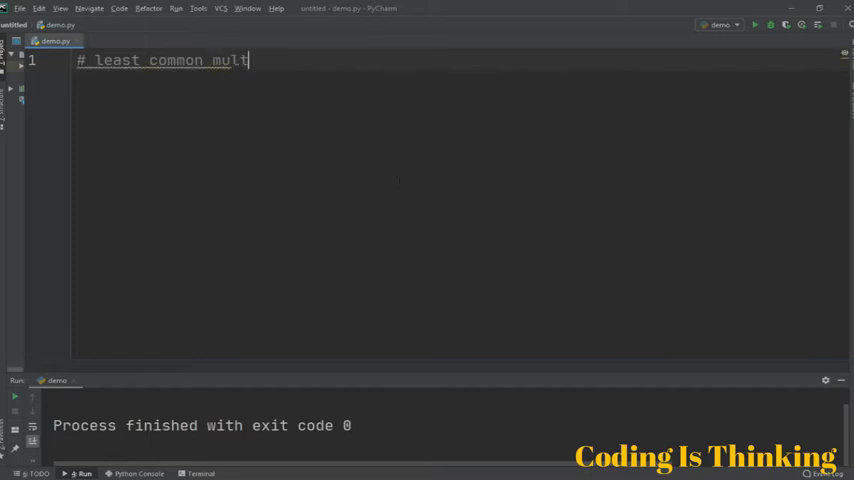
pyautogui.write('iple')
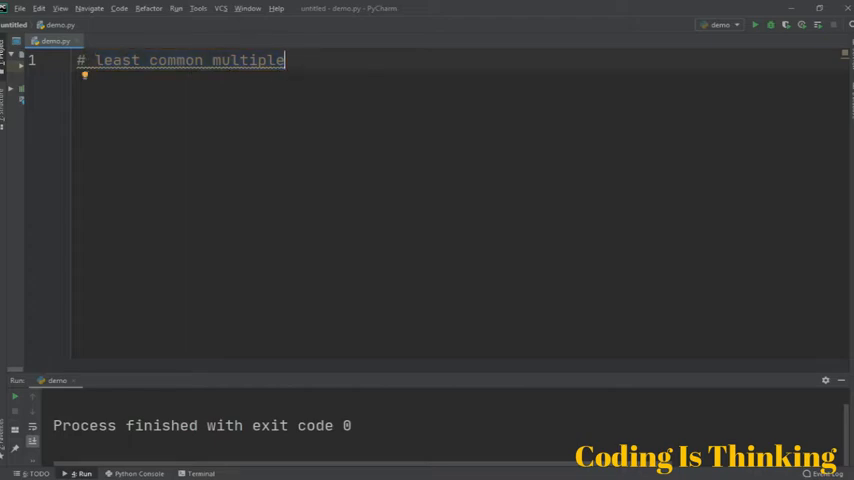
pyautogui.moveTo(341, 140)
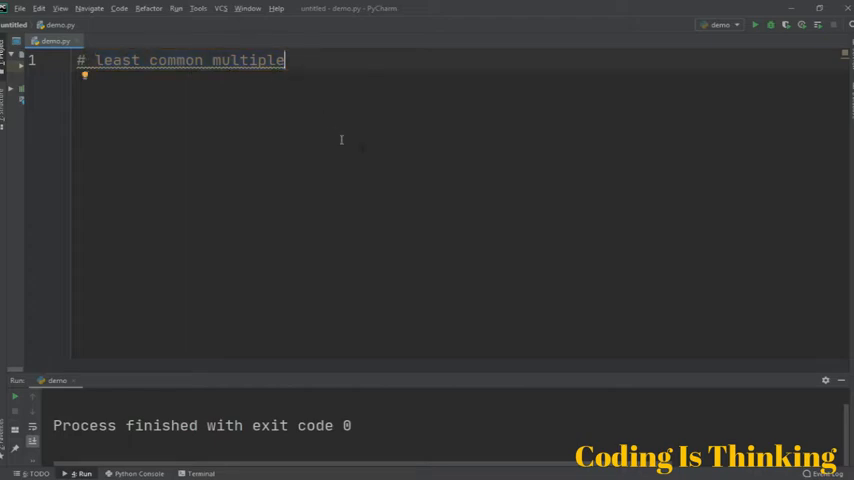
# Step: Add 'def lcm(a, b):' after a blank line, with body line 'm = a * b'
pyautogui.press('enter')
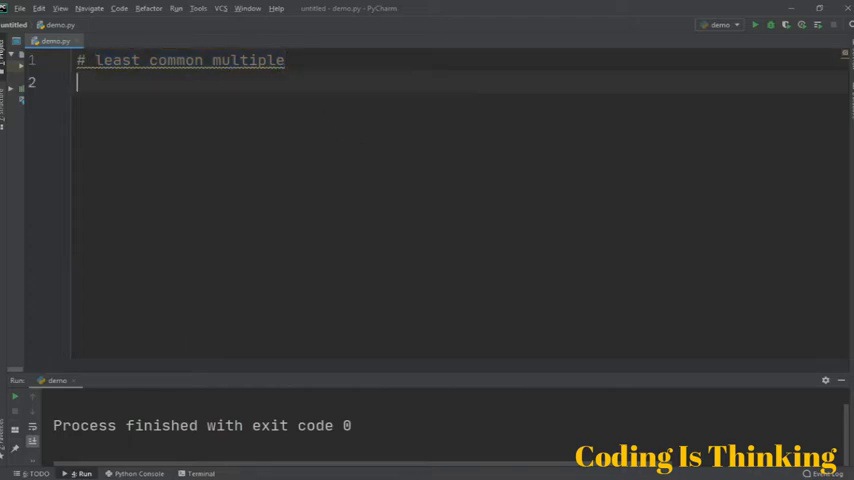
pyautogui.press('enter')
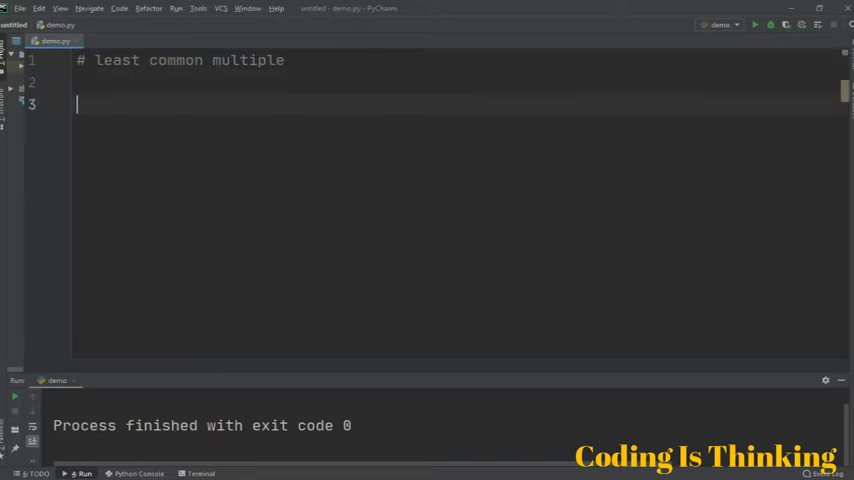
pyautogui.write('def')
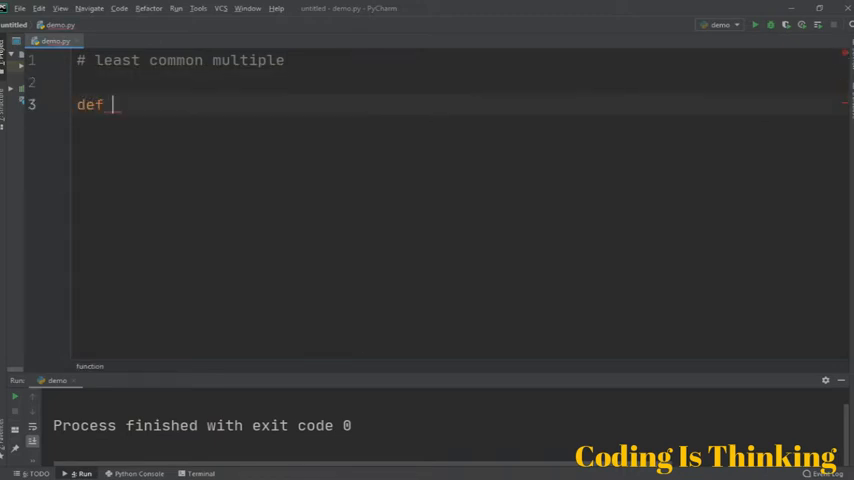
pyautogui.write('lcm')
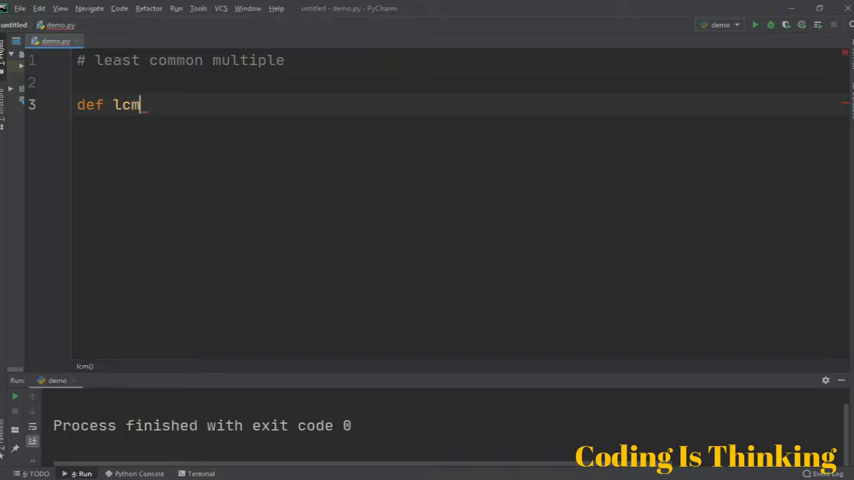
pyautogui.write('()')
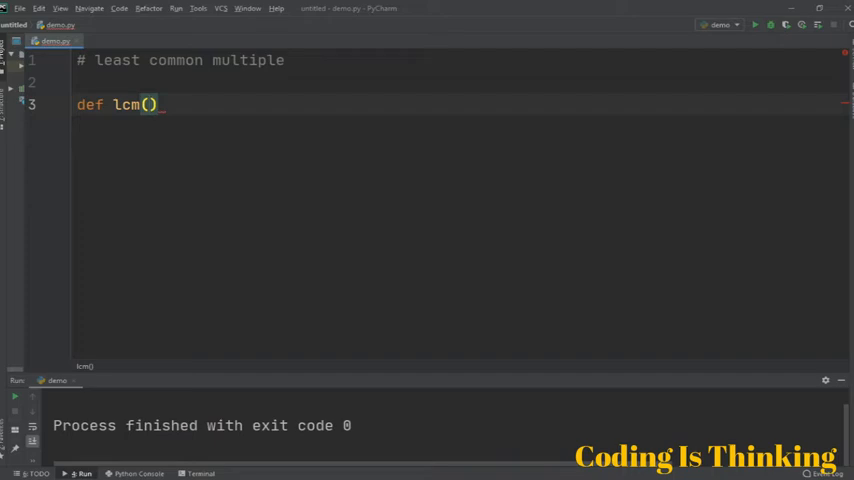
pyautogui.write('a,')
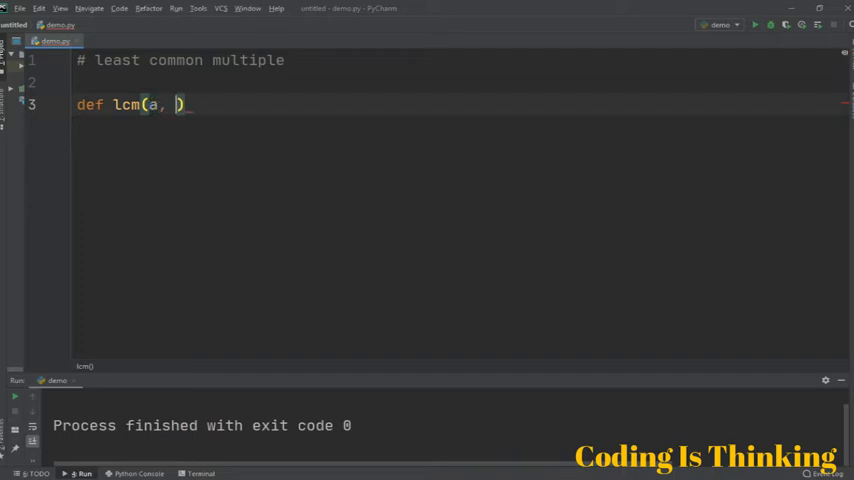
pyautogui.write('b):')
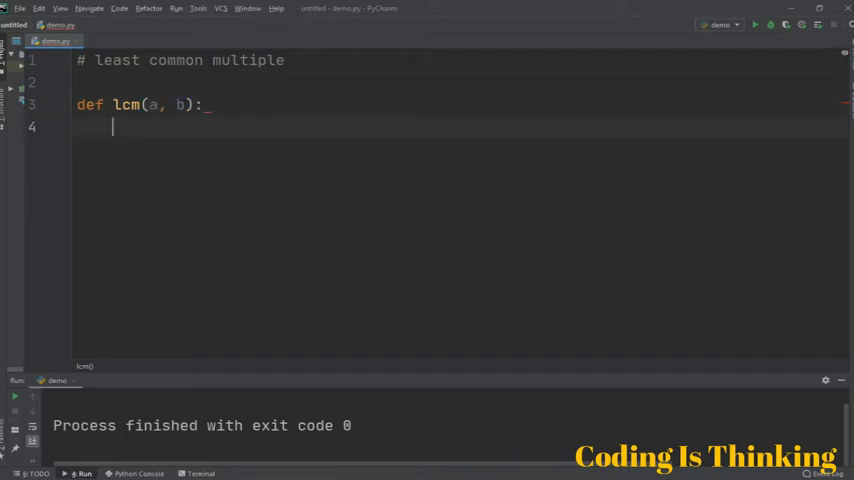
pyautogui.write('m')
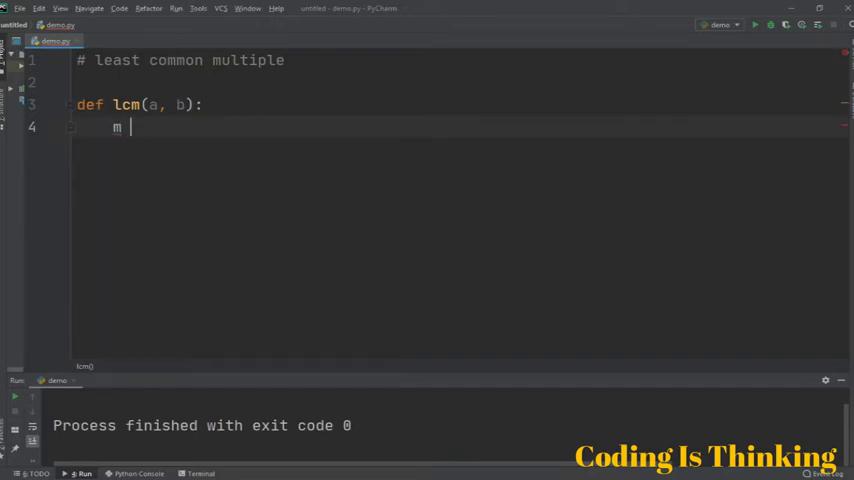
pyautogui.write('=')
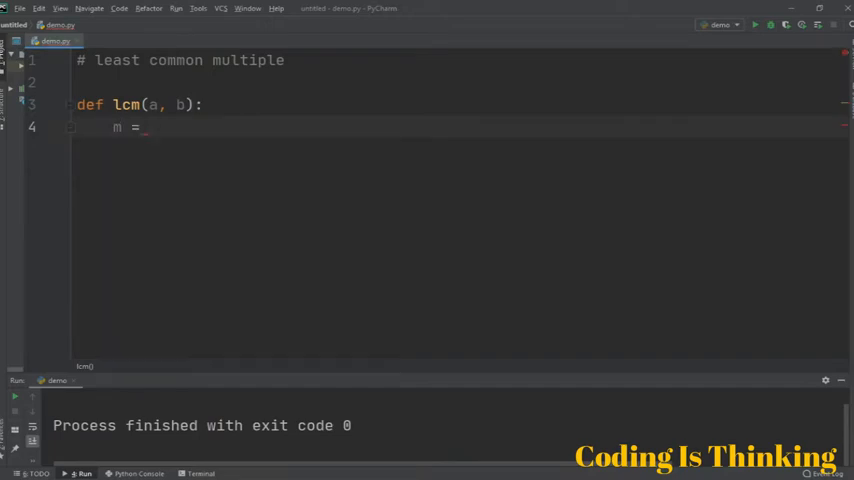
pyautogui.write('a * b')
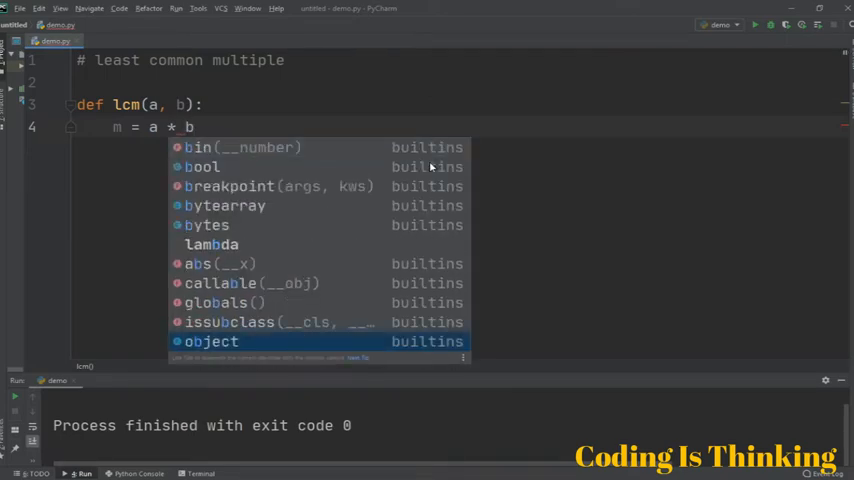
pyautogui.press('enter')
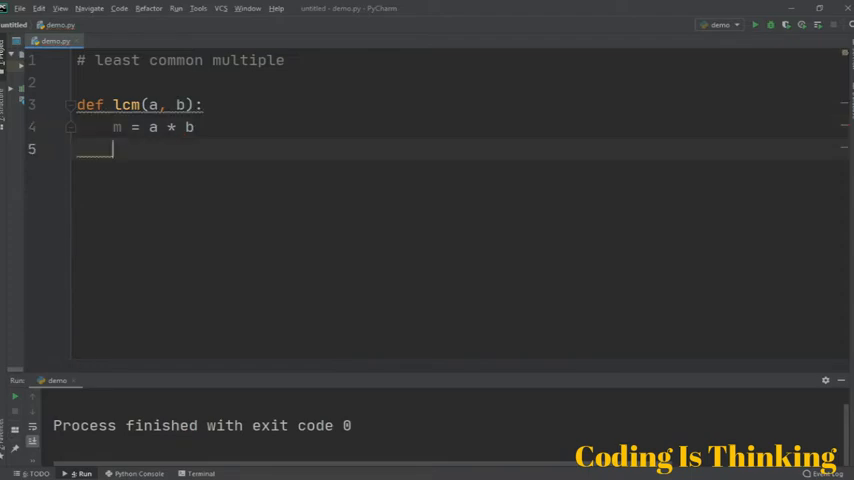
# Step: Type the loop header 'while a != 0 and b != 0:' inside lcm
pyautogui.write('while')
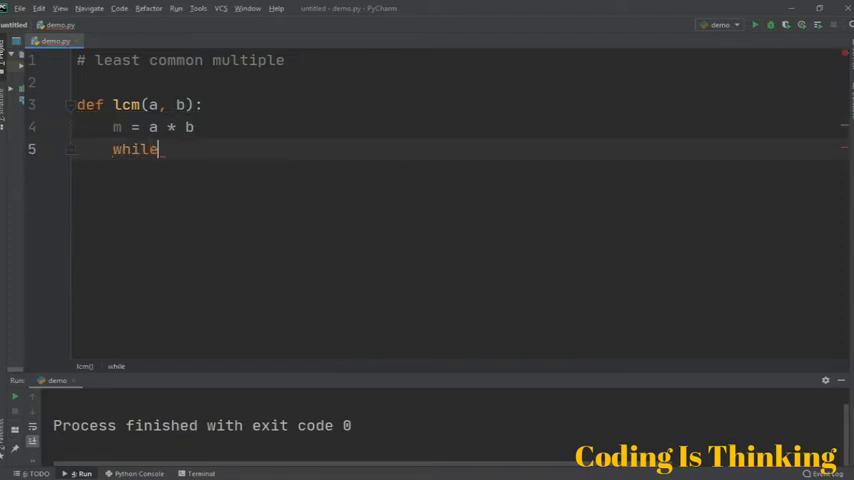
pyautogui.write('a')
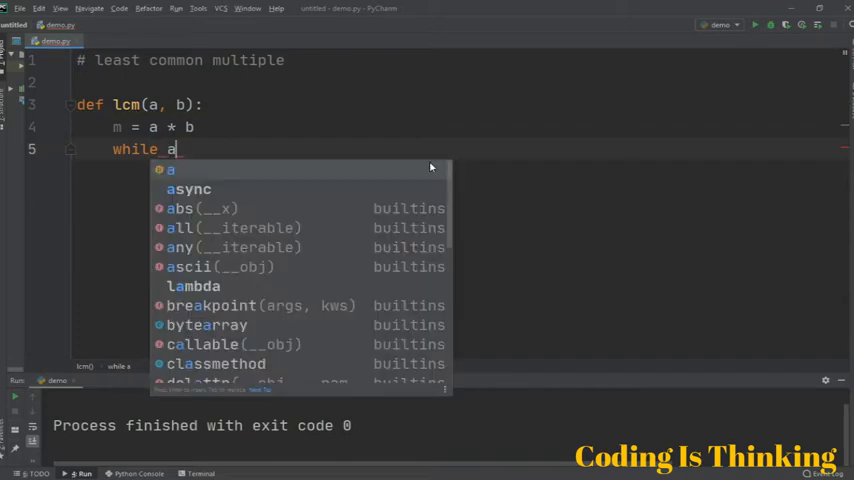
pyautogui.write('!')
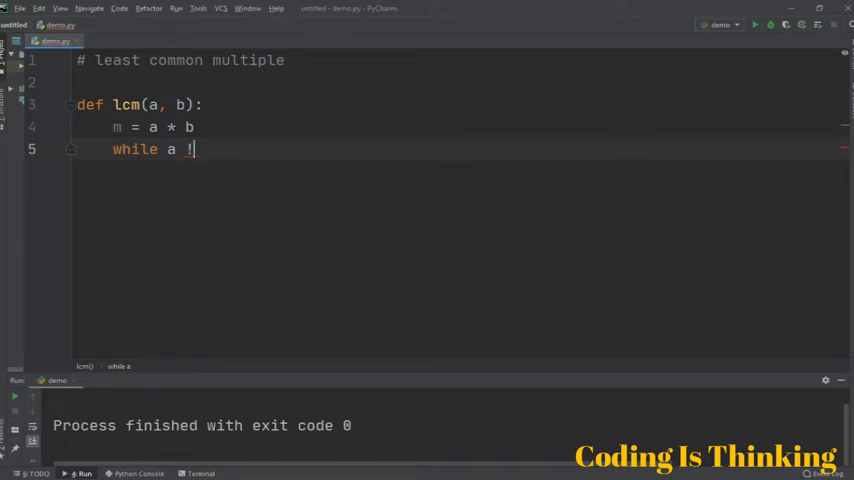
pyautogui.write('=')
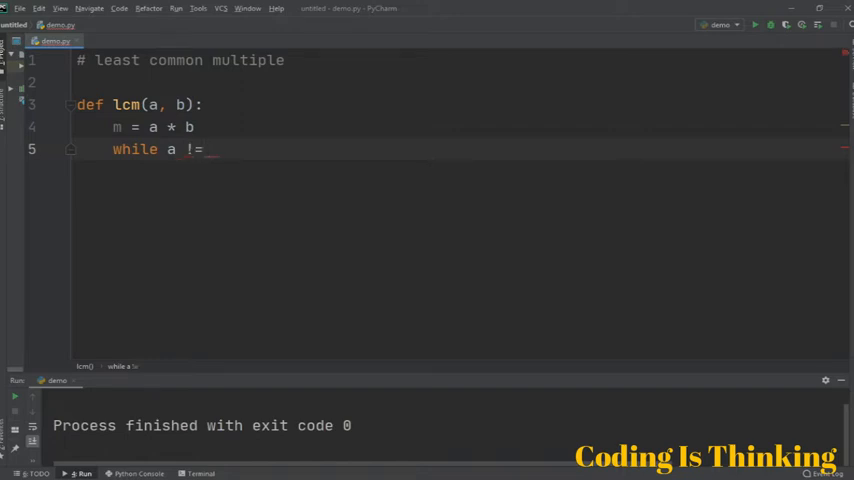
pyautogui.write('0 and')
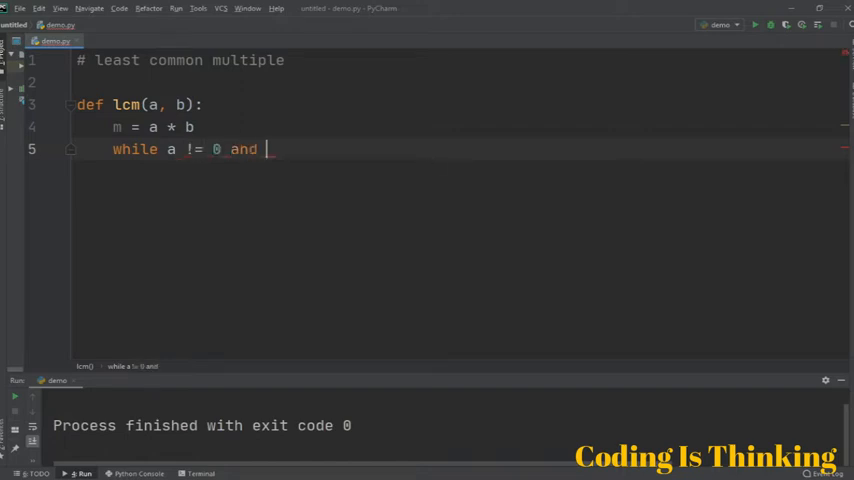
pyautogui.write('b !=')
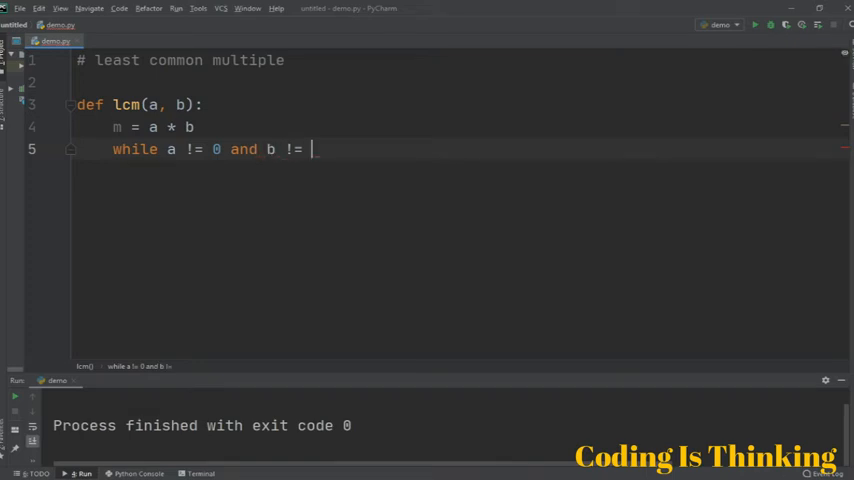
pyautogui.write('0:')
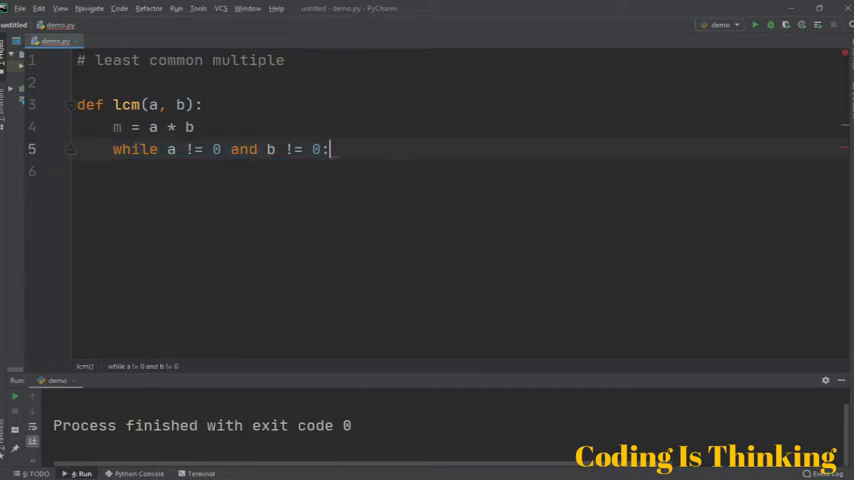
# Step: Write 'if a > b:' in the loop body with indented 'a %= b'
pyautogui.press('enter')
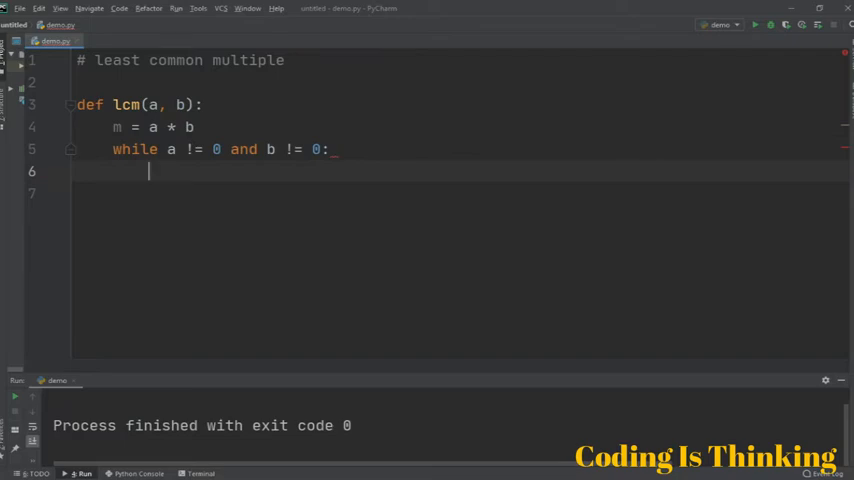
pyautogui.write('if')
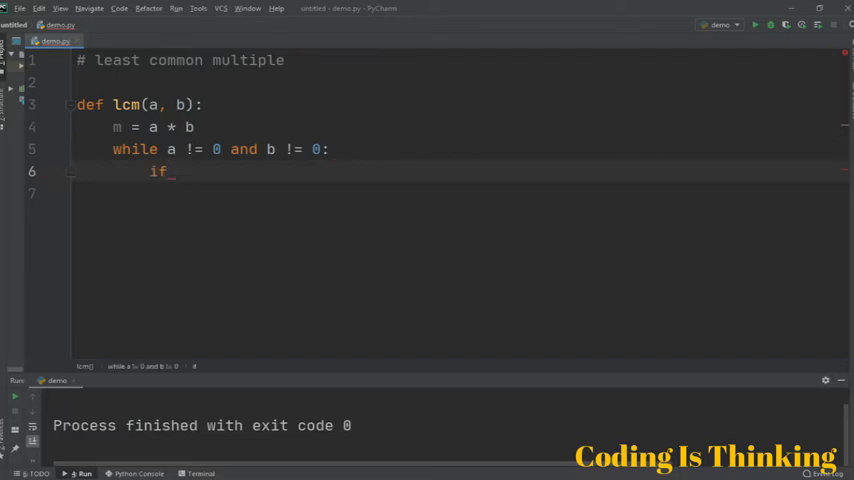
pyautogui.write('a >')
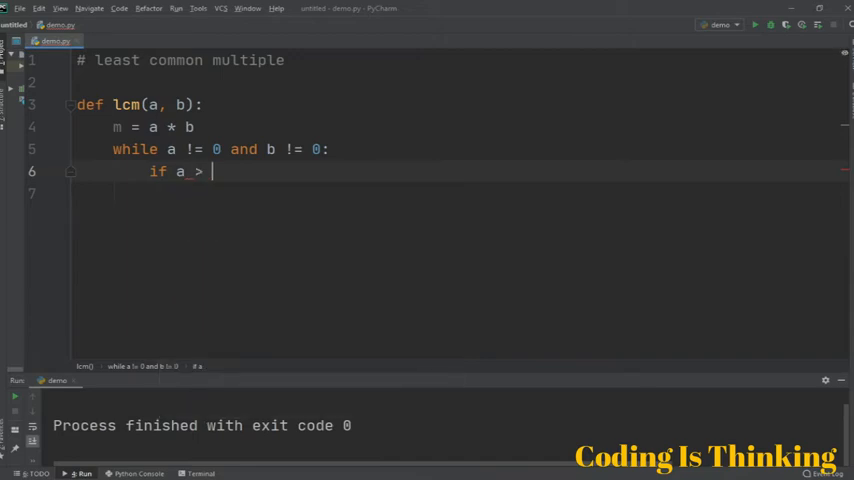
pyautogui.write('b:')
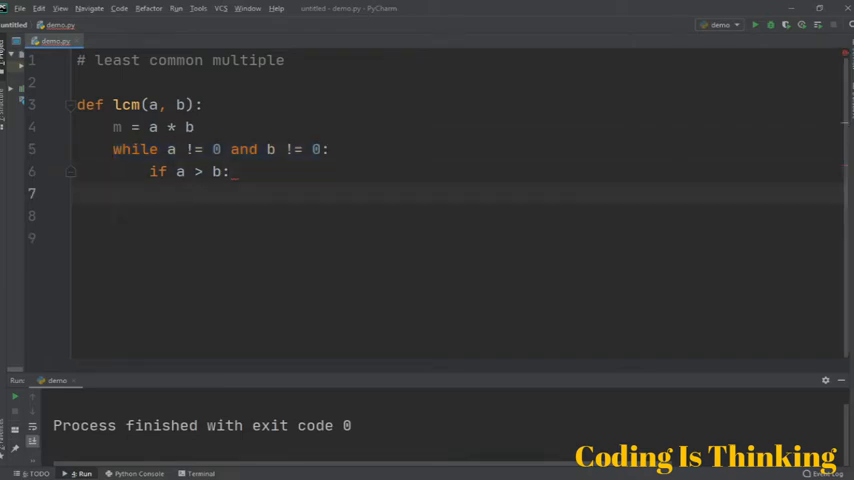
pyautogui.write('a')
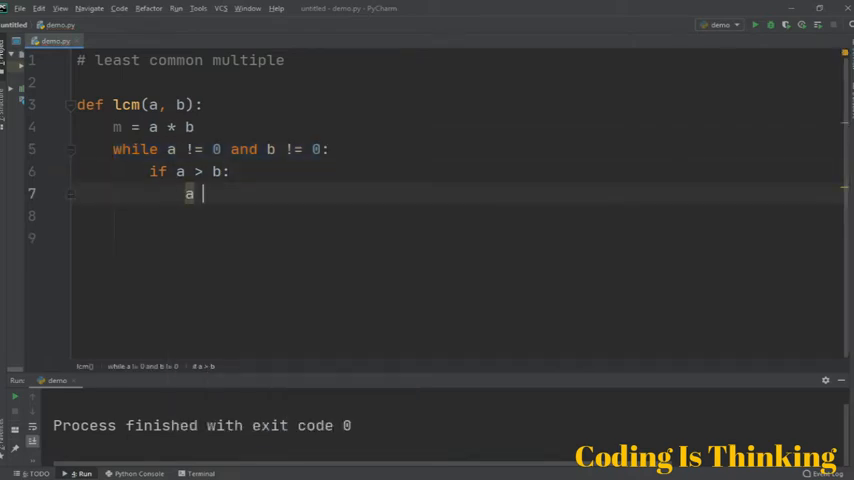
pyautogui.write('%')
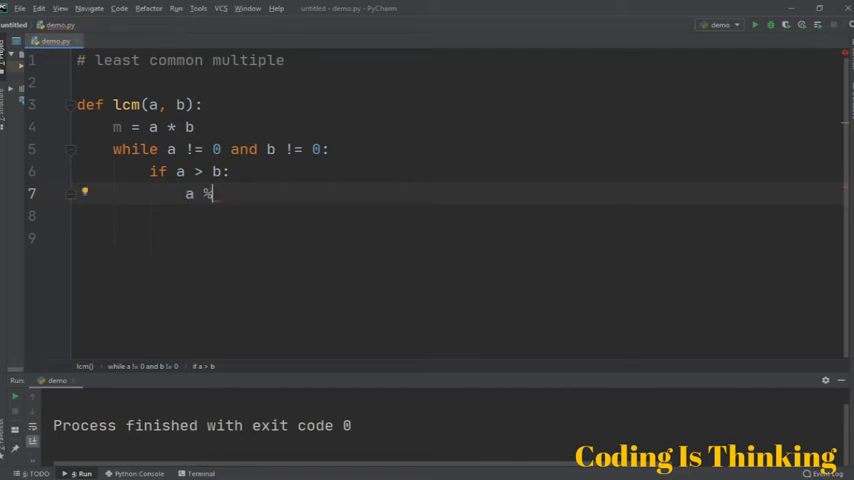
pyautogui.write('=')
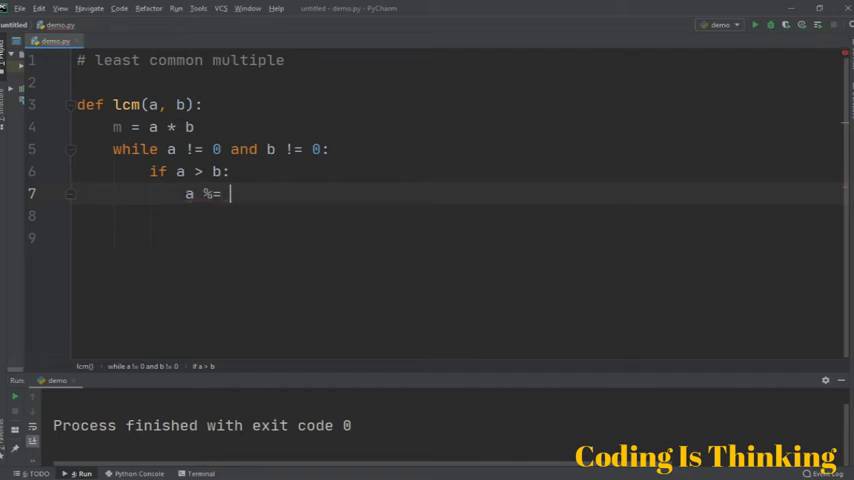
pyautogui.write('b')
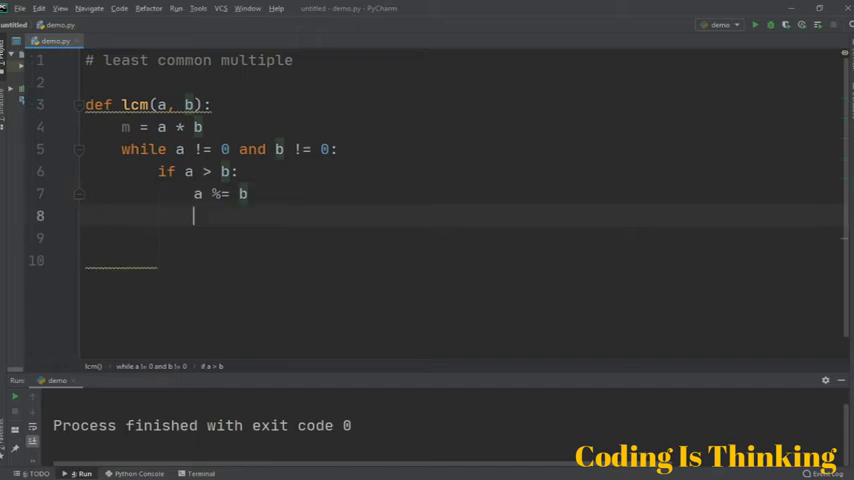
pyautogui.write('a=')
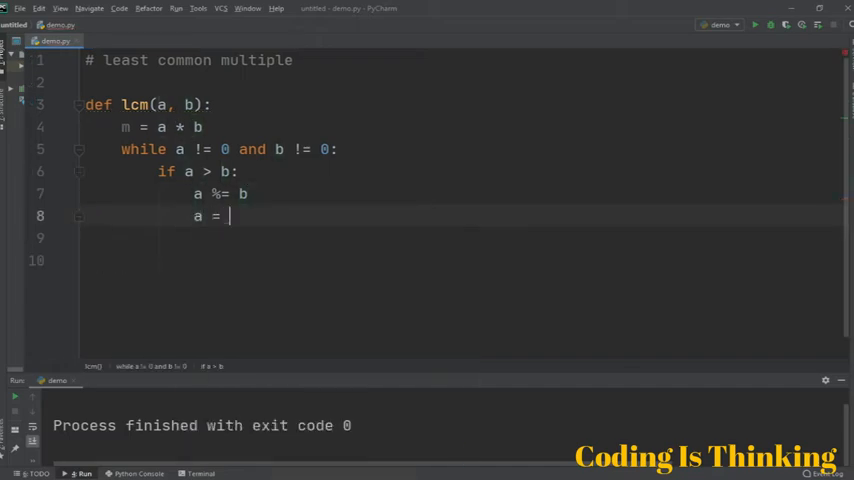
pyautogui.write('a%b')
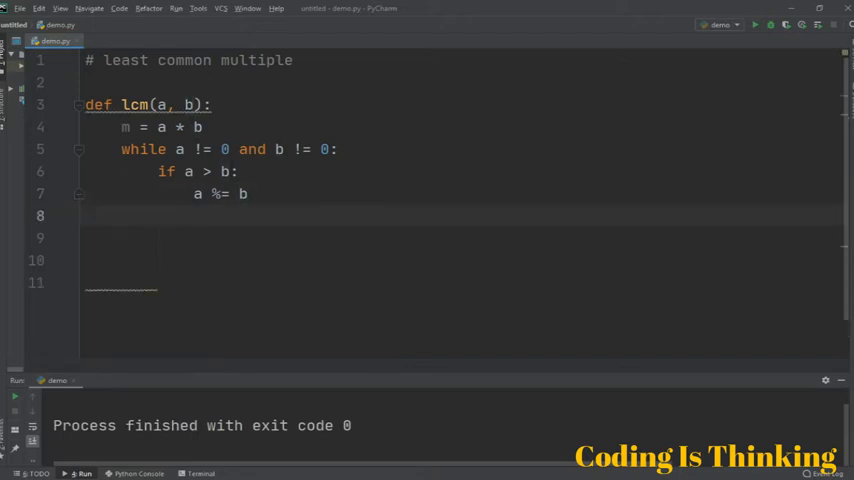
# Step: Add an 'else:' branch whose body is 'b %= a'
pyautogui.write('else:')
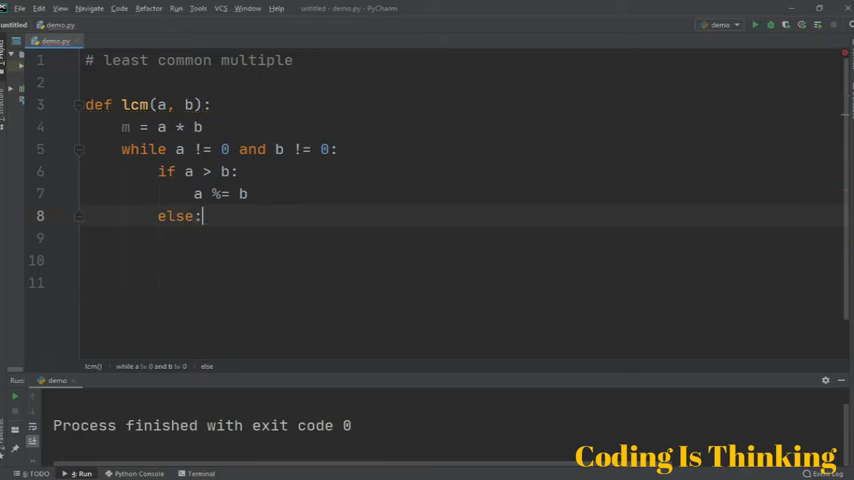
pyautogui.press('enter')
pyautogui.write('b %')
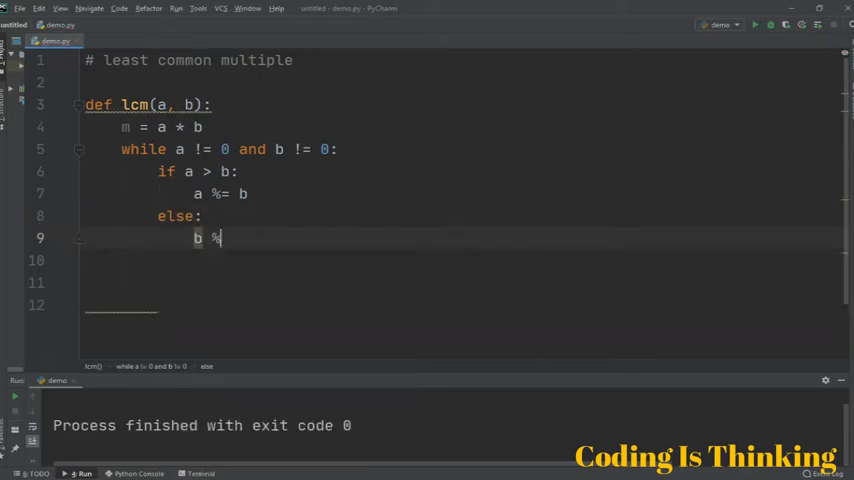
pyautogui.write('=')
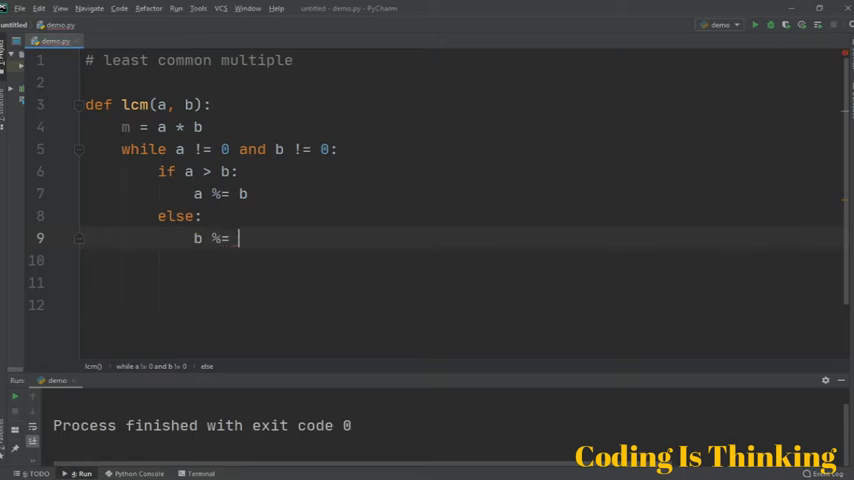
pyautogui.write('a')
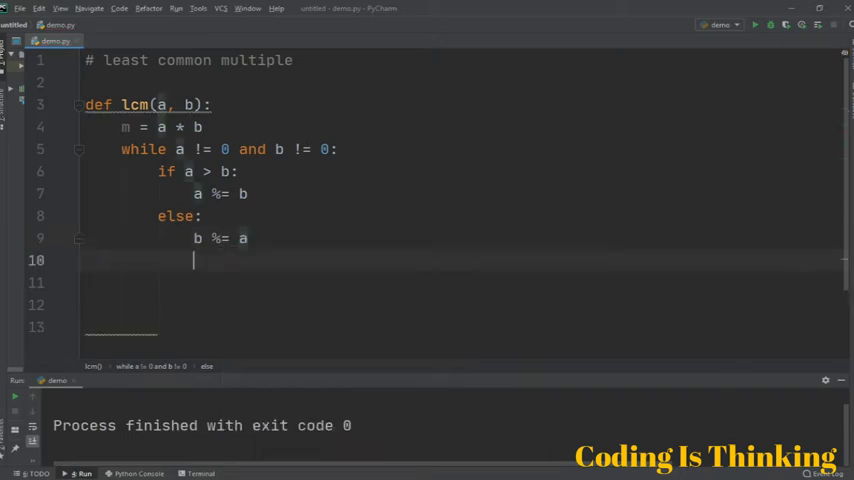
pyautogui.press('backspace')
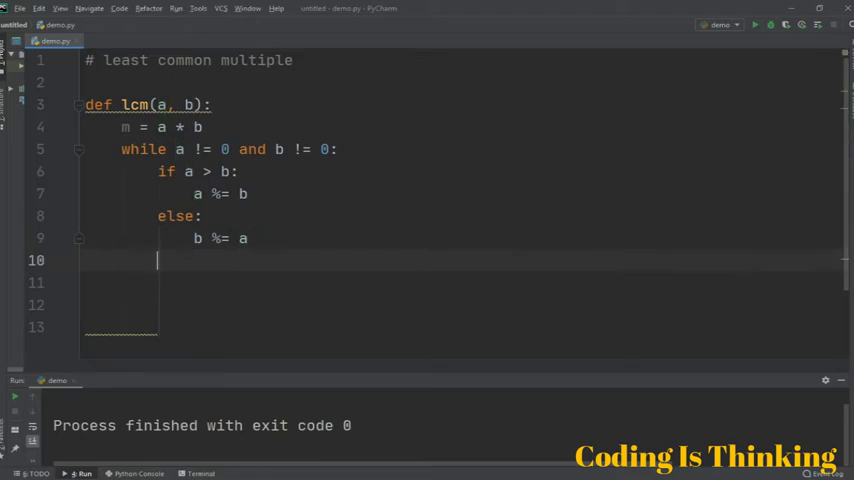
# Step: End lcm with 'return m / (a + b)' and begin the top-level 'x =' line
pyautogui.write('return')
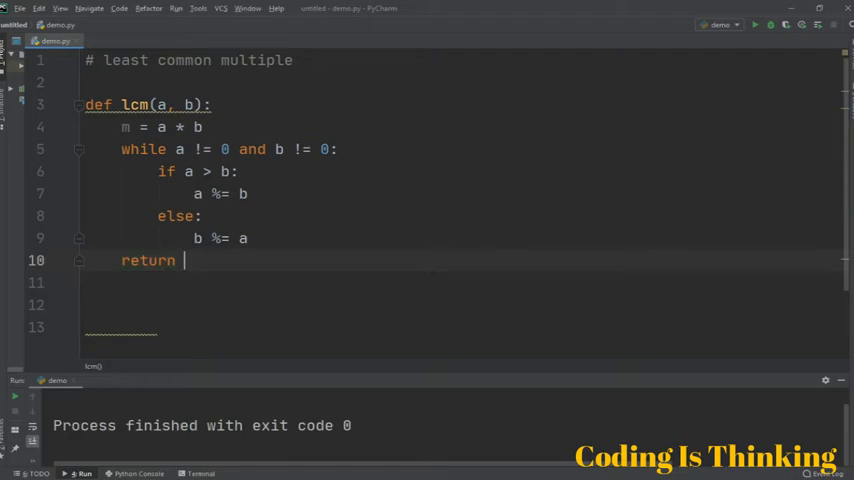
pyautogui.write(',')
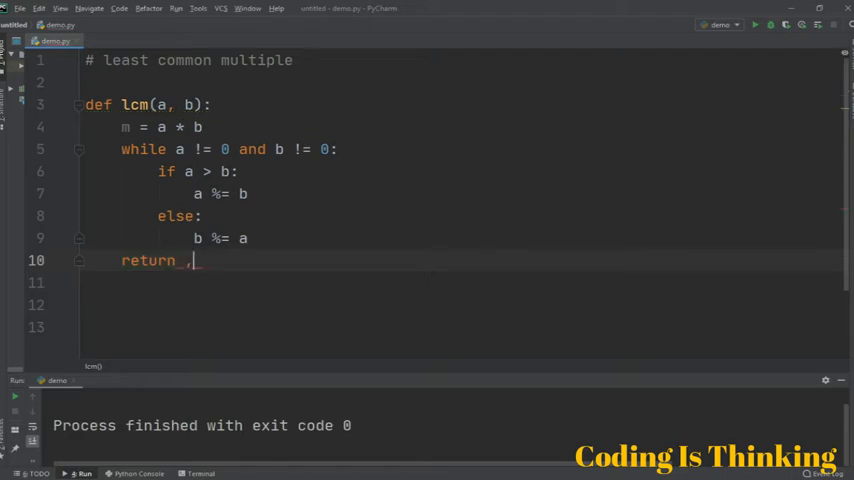
pyautogui.write('m/')
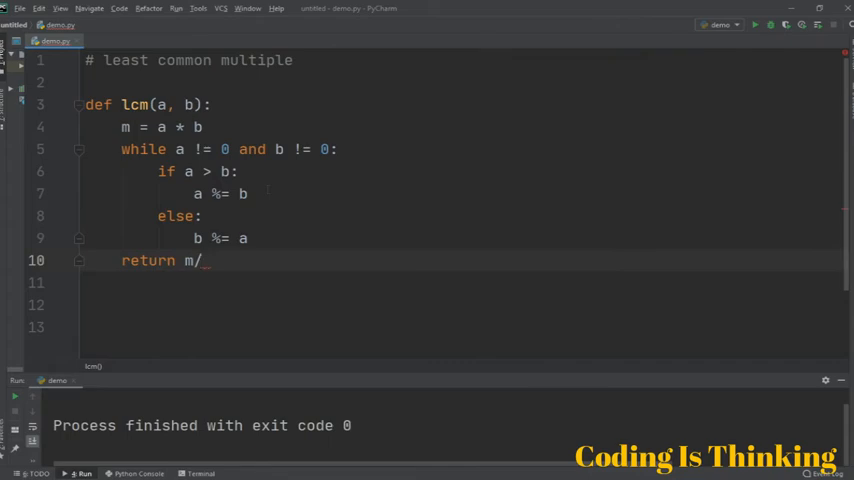
pyautogui.write('(a)')
pyautogui.write('x =')
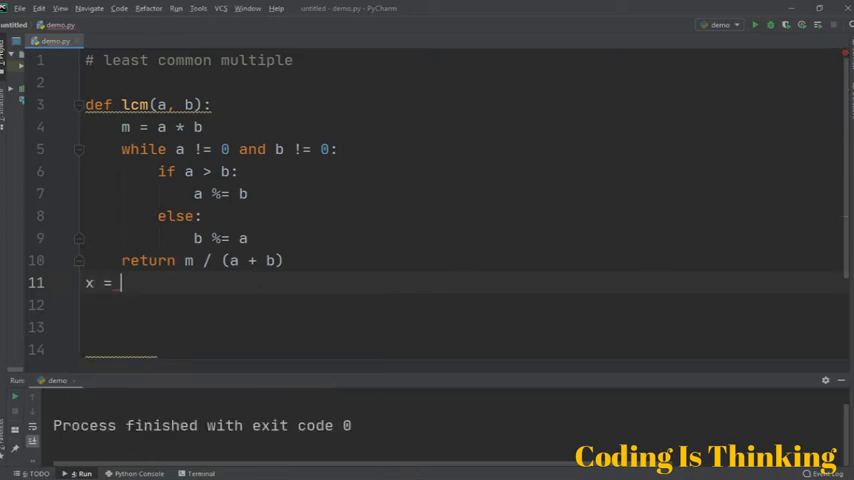
# Step: Write x = int(input("a = ")) and y = int(input("b = ")) on two lines
pyautogui.write('int(input')
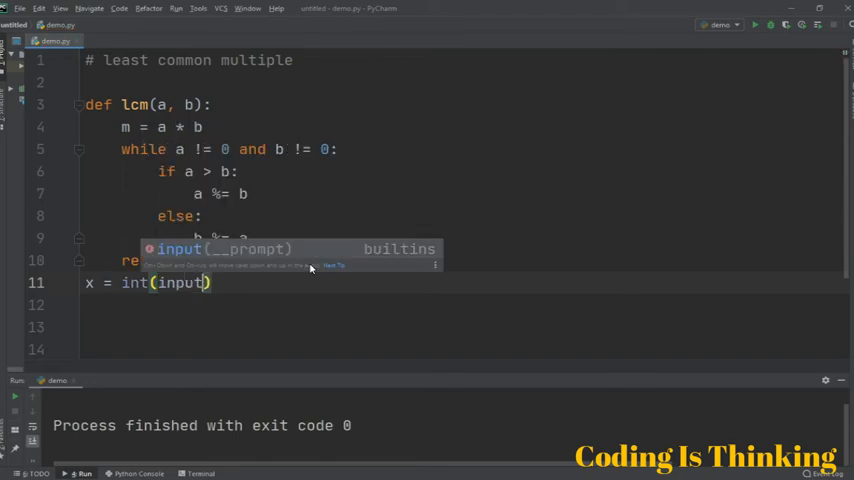
pyautogui.write('(')
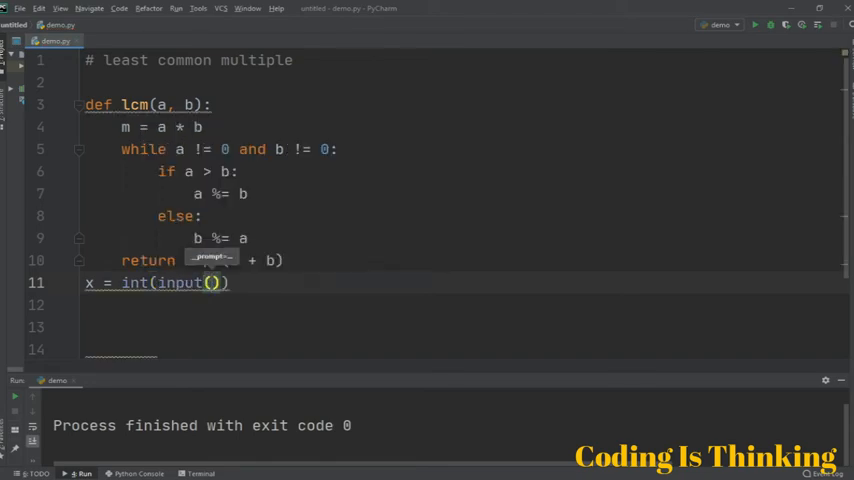
pyautogui.write('"a"')
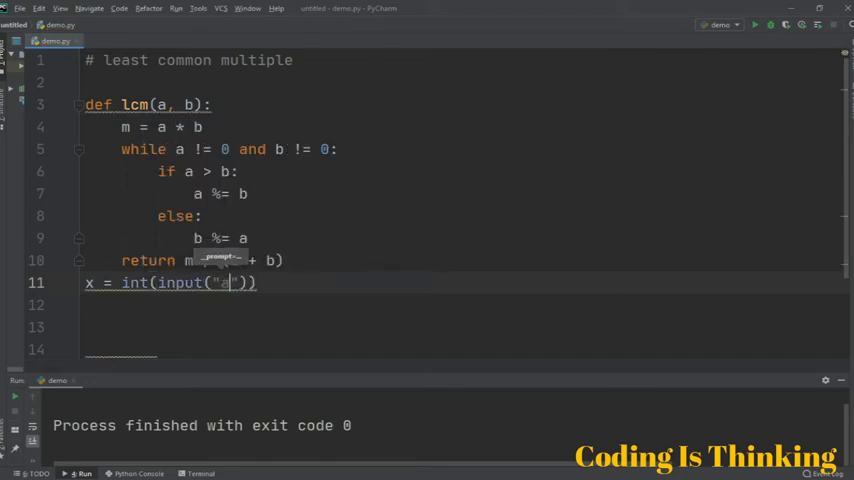
pyautogui.write('=')
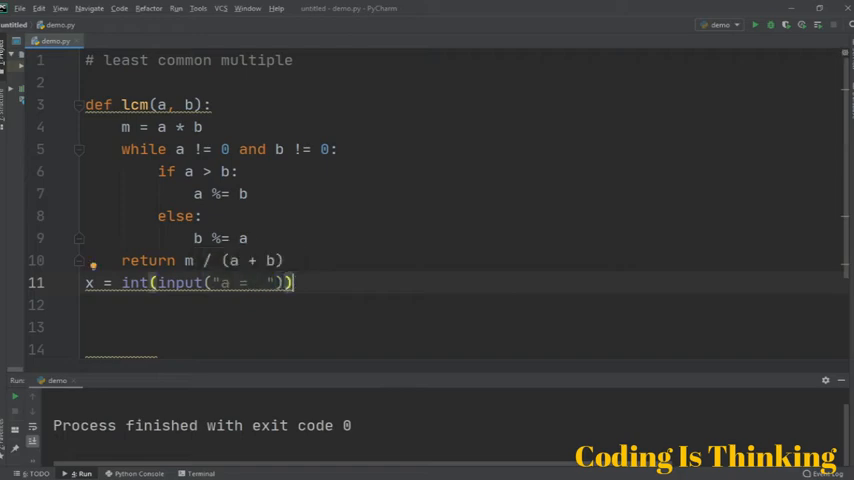
pyautogui.press('enter')
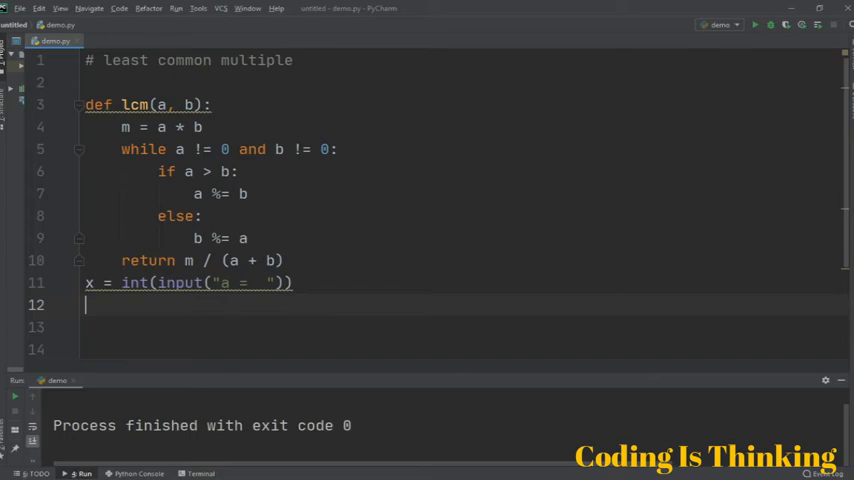
pyautogui.write('y =')
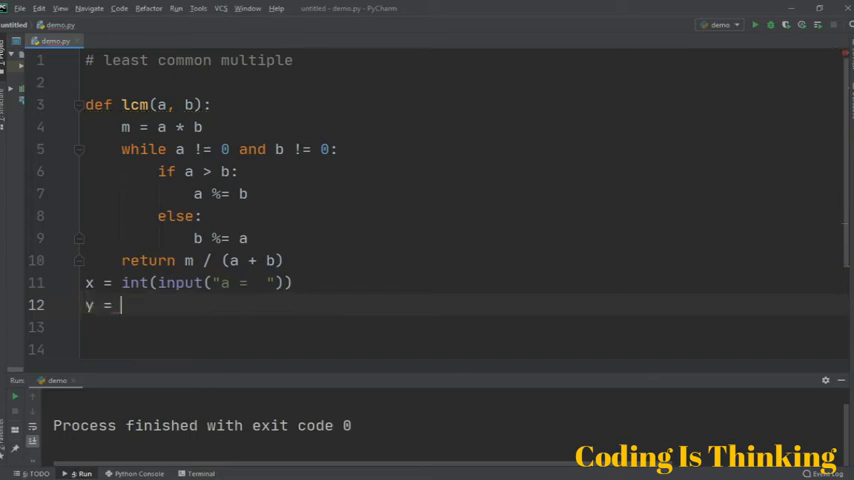
pyautogui.write('int(input("')
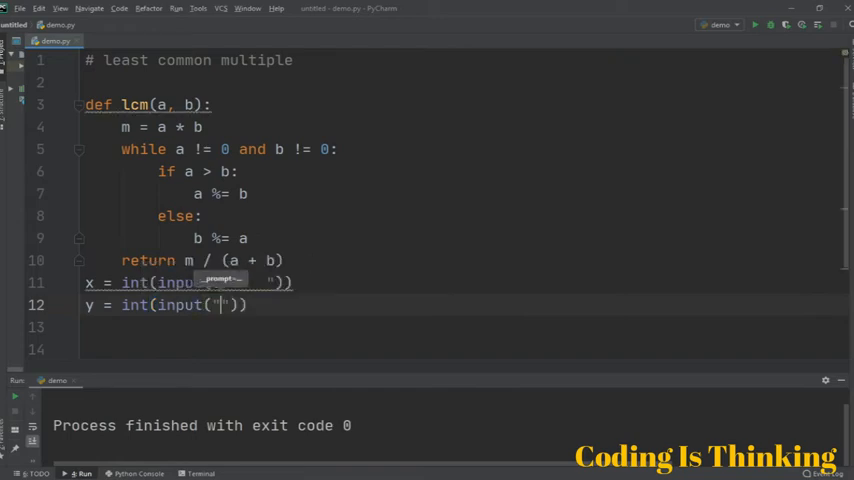
pyautogui.write('b=')
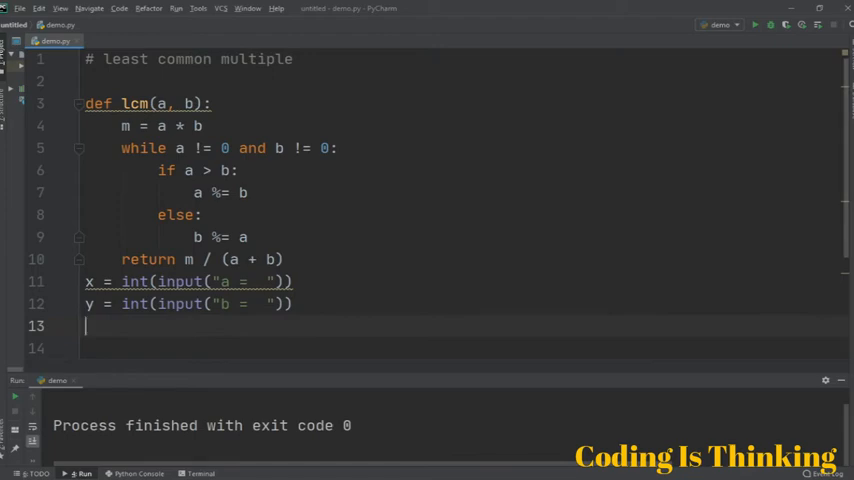
# Step: Add the final line print('LCM:', lcm(x, y))
pyautogui.write("print('")
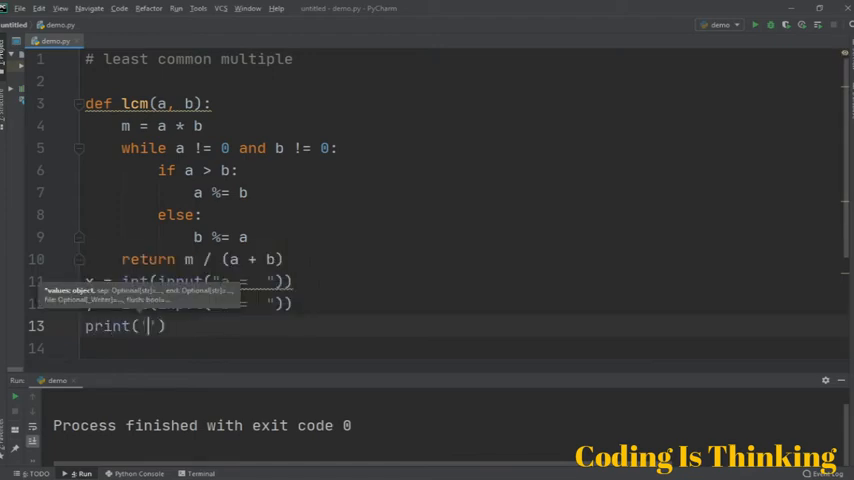
pyautogui.write('LCM:')
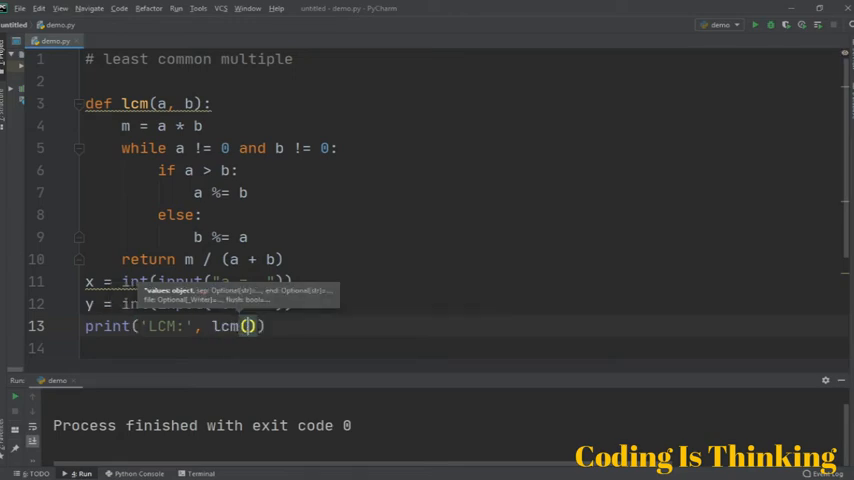
pyautogui.write('x, y')
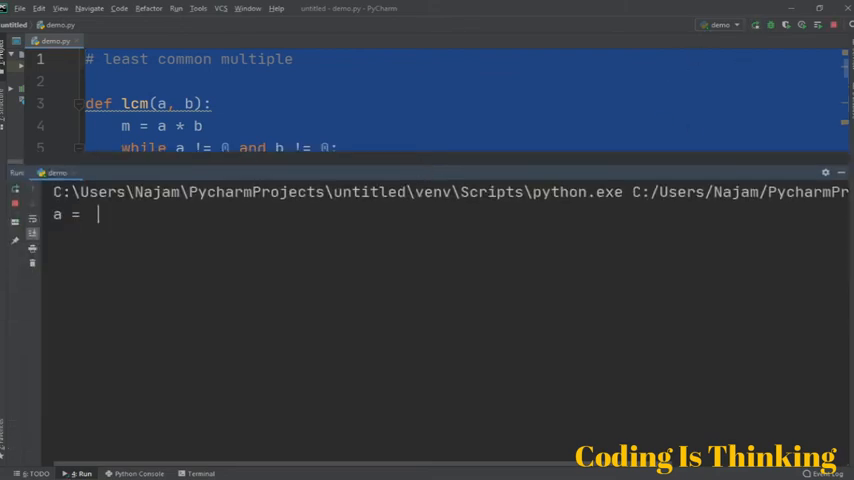
# Step: Run demo with inputs 14 and 6, producing LCM: 42.0
pyautogui.write('14')
pyautogui.write('6')
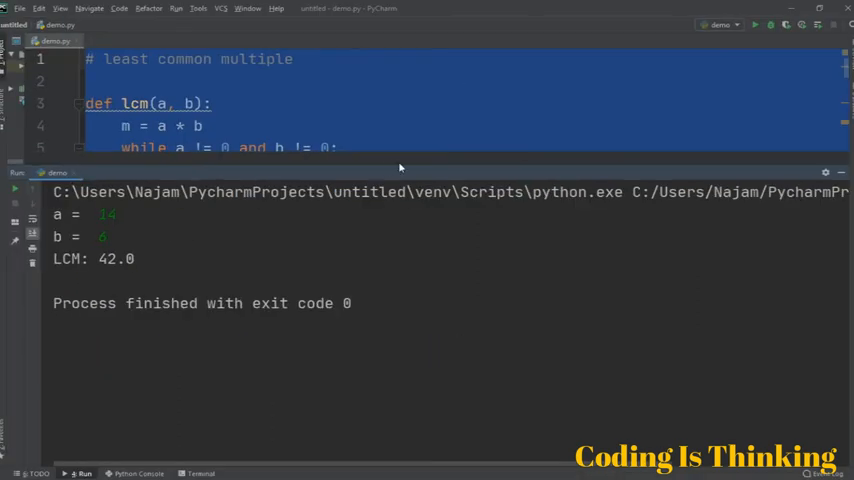
# Step: Shrink the Run panel to reveal the full script and place the caret on 'm = a * b'
pyautogui.moveTo(387, 162); pyautogui.dragTo(387, 343)
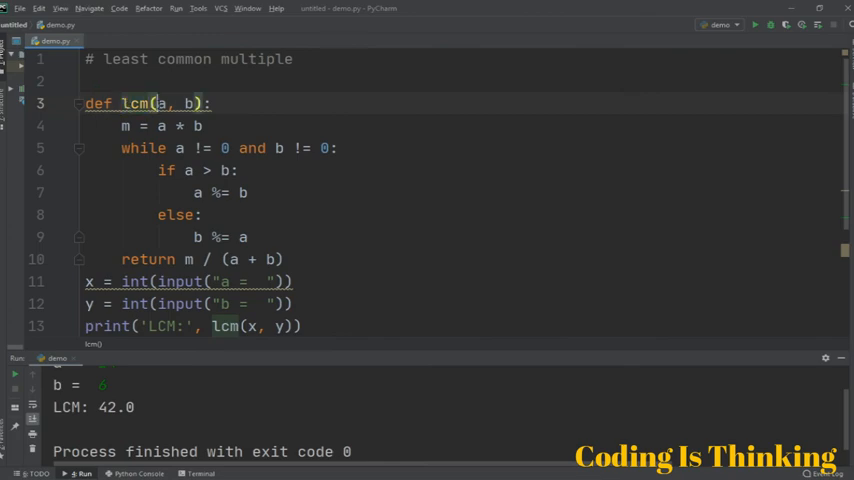
pyautogui.click(121, 125)
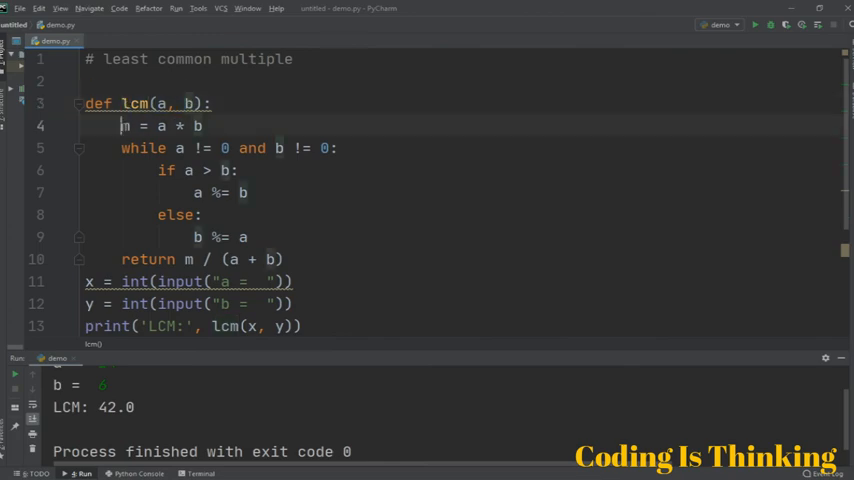